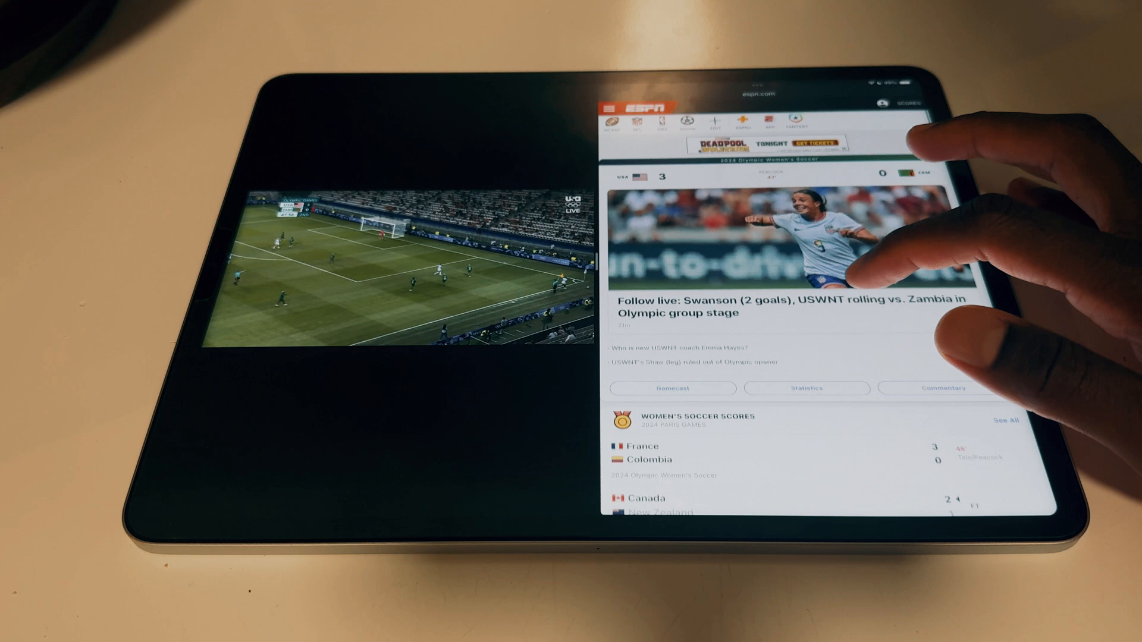
# Step: Scroll through the full-screen YouTube home feed
pyautogui.scroll(-3)
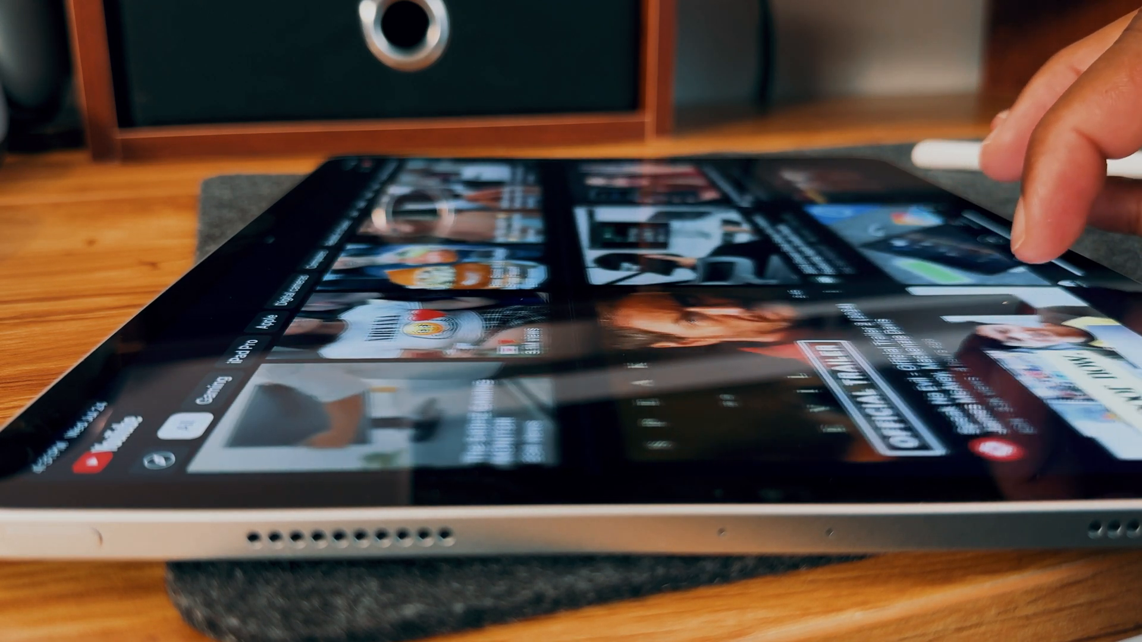
pyautogui.scroll(-3)
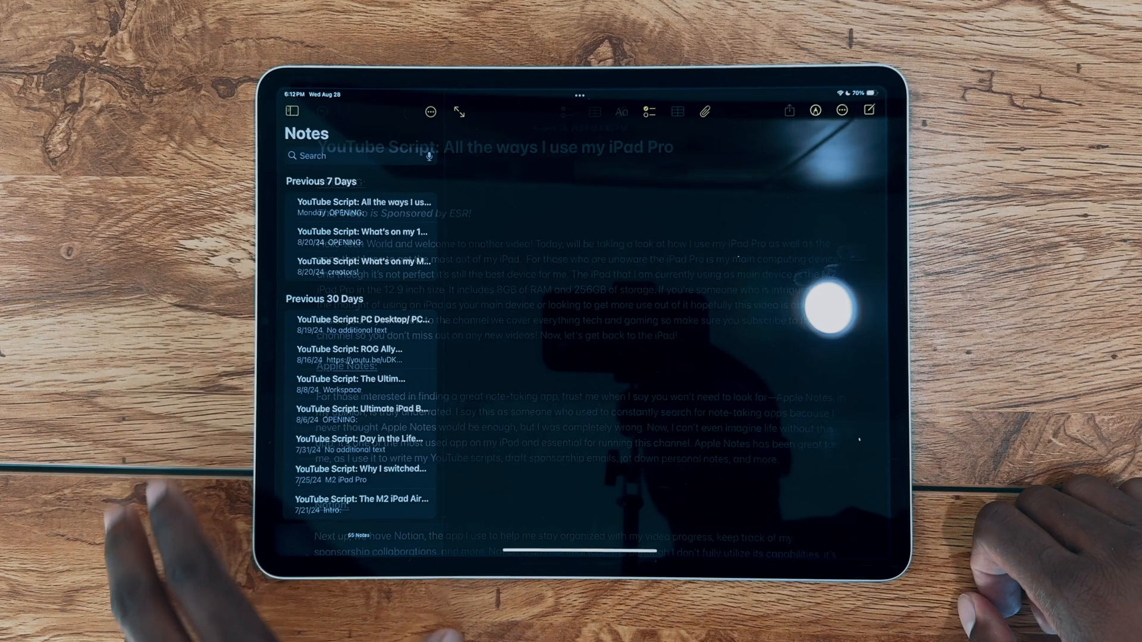
# Step: Browse the YouTube Scripts (Long Form) and Shorts folders, ending back in Long Form
pyautogui.click(349, 206)
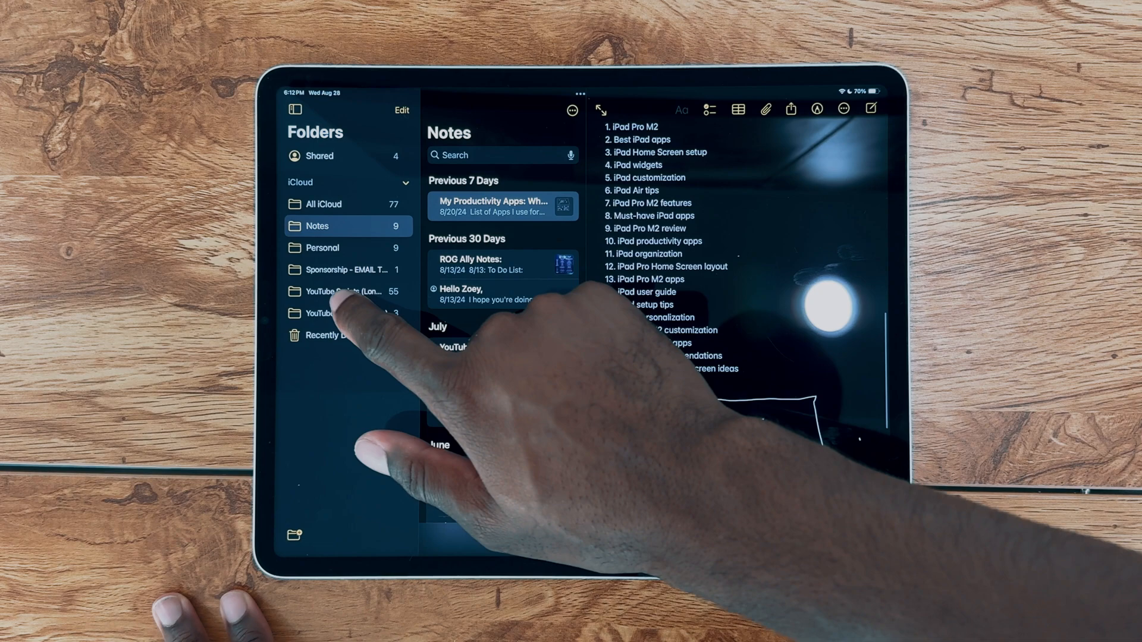
pyautogui.click(347, 290)
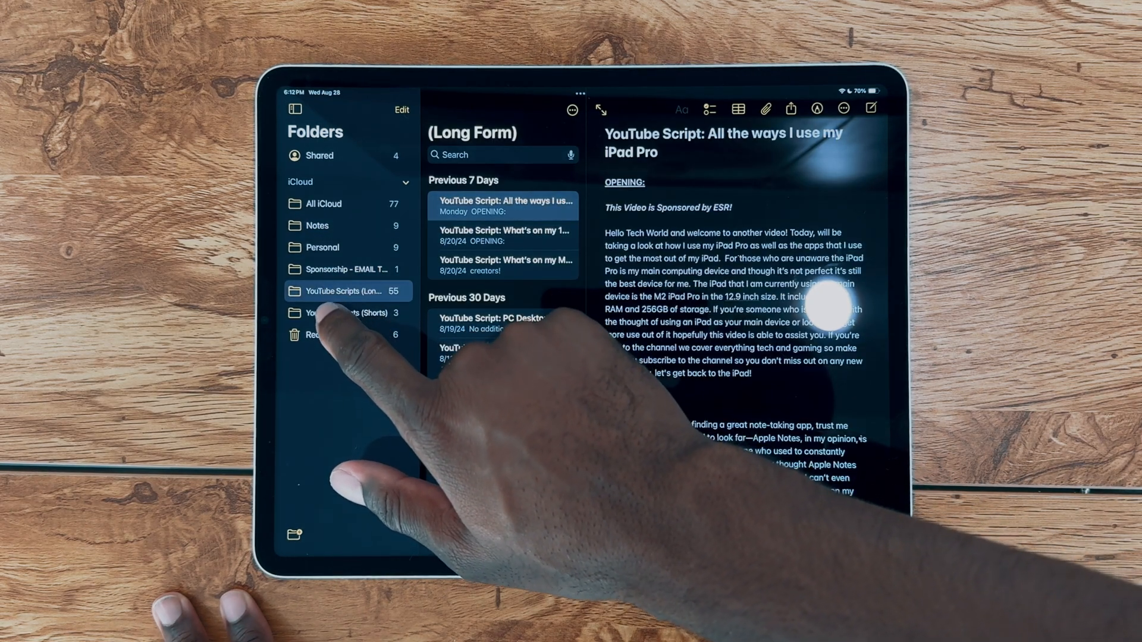
pyautogui.click(342, 312)
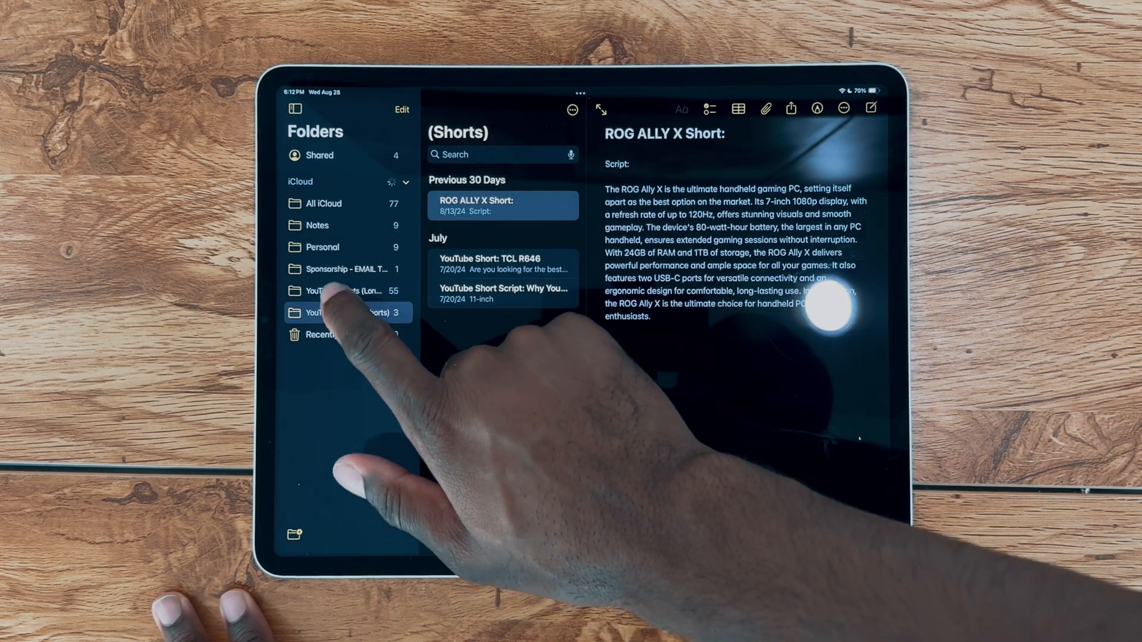
pyautogui.click(343, 291)
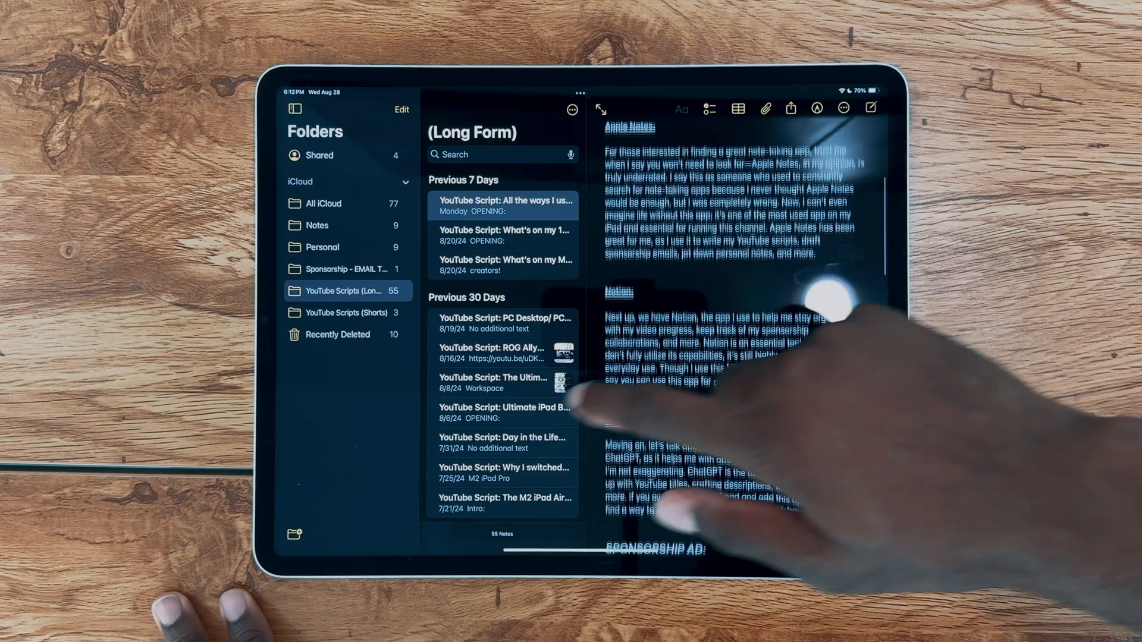
# Step: Open the portable monitor script, then the Best Accessories for the Nintendo Switch script
pyautogui.scroll(-3)
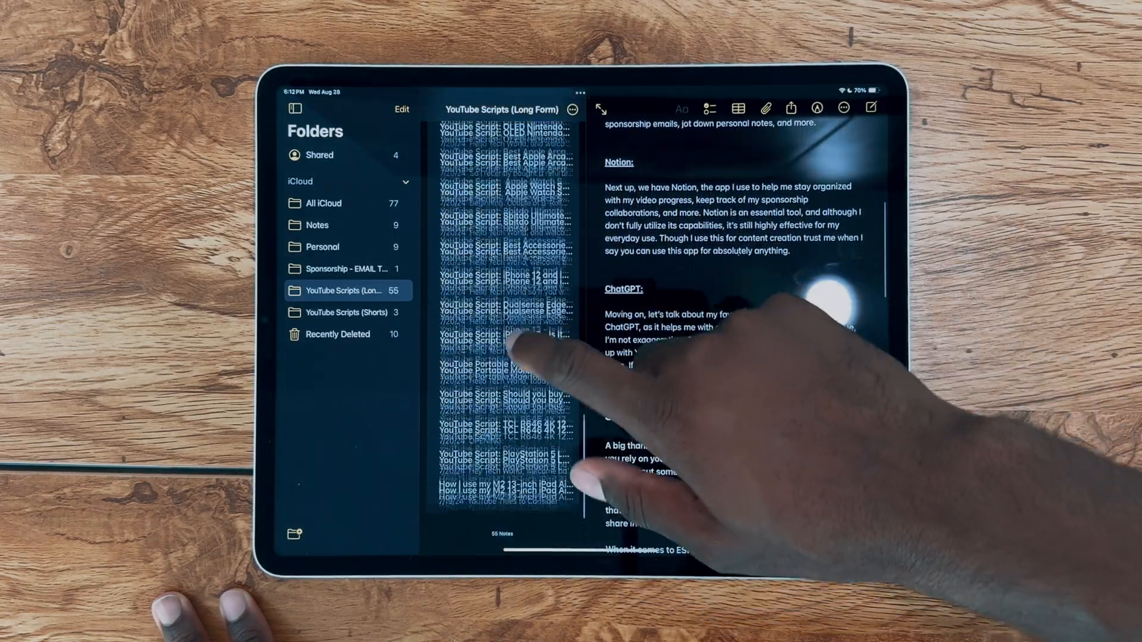
pyautogui.click(502, 371)
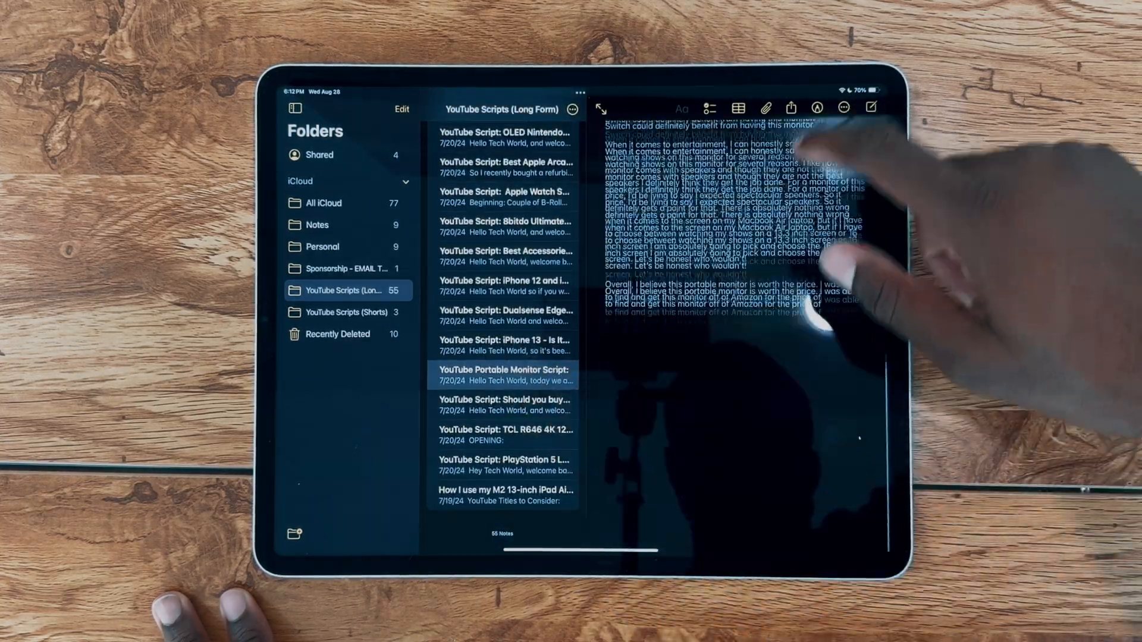
pyautogui.click(503, 255)
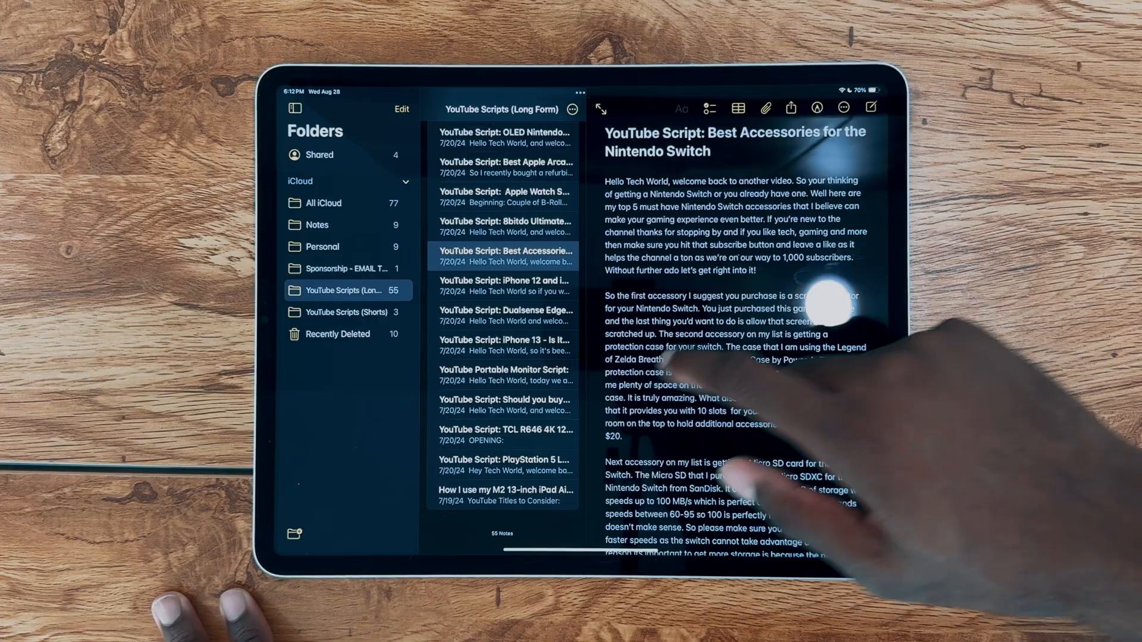
pyautogui.scroll(-3)
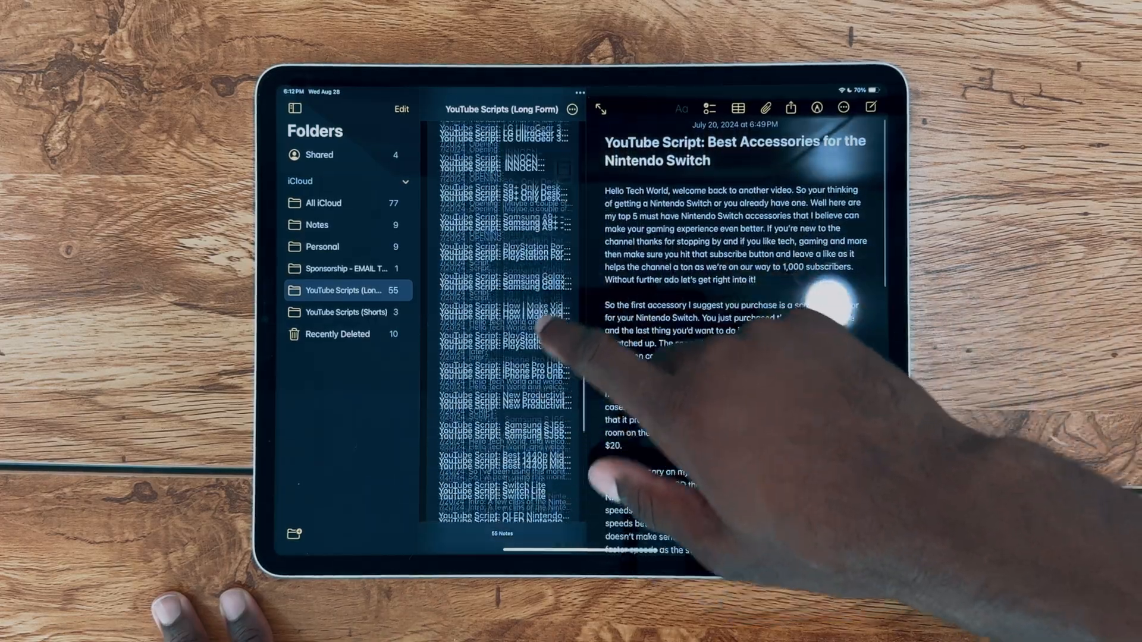
pyautogui.click(503, 336)
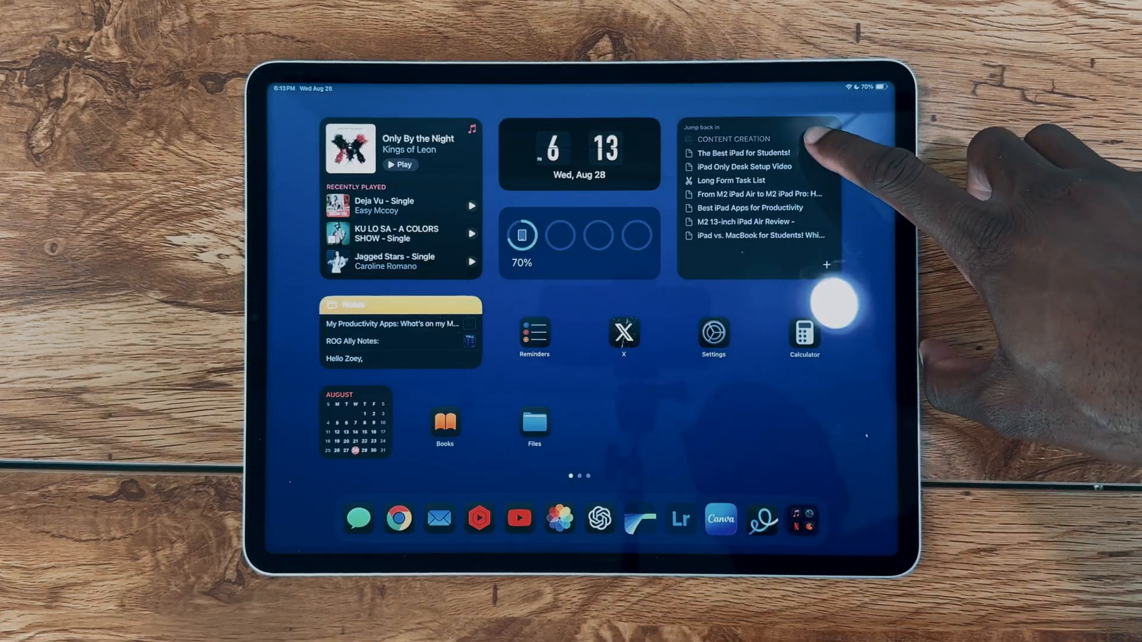
# Step: Open CONTENT CREATION, scroll its Long Form Task List, and return to the main page
pyautogui.click(733, 139)
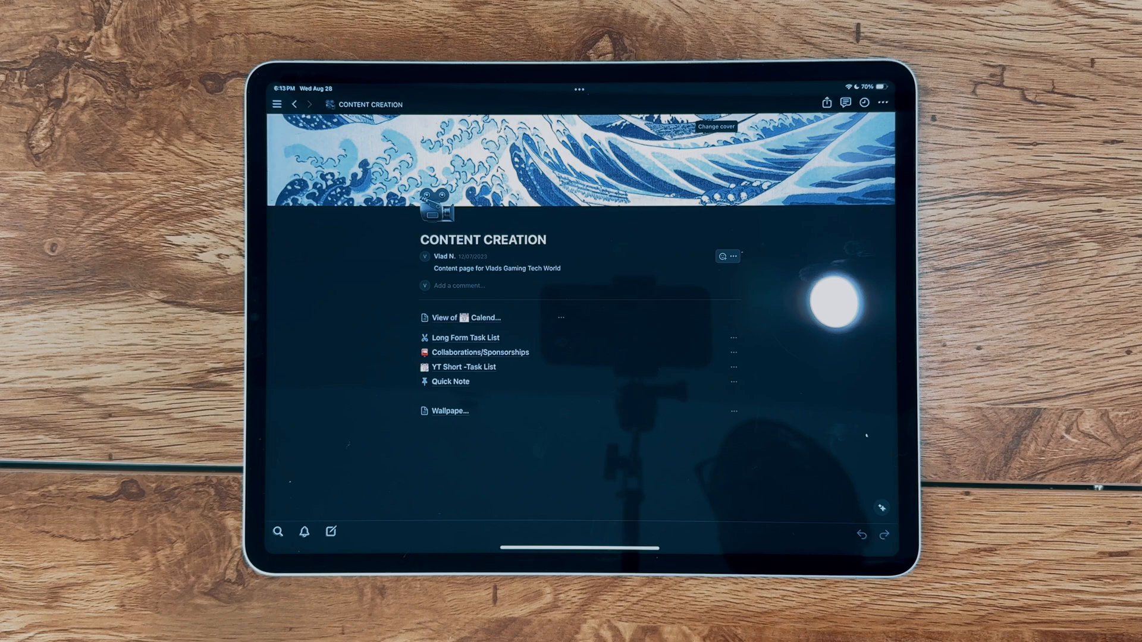
pyautogui.scroll(-3)
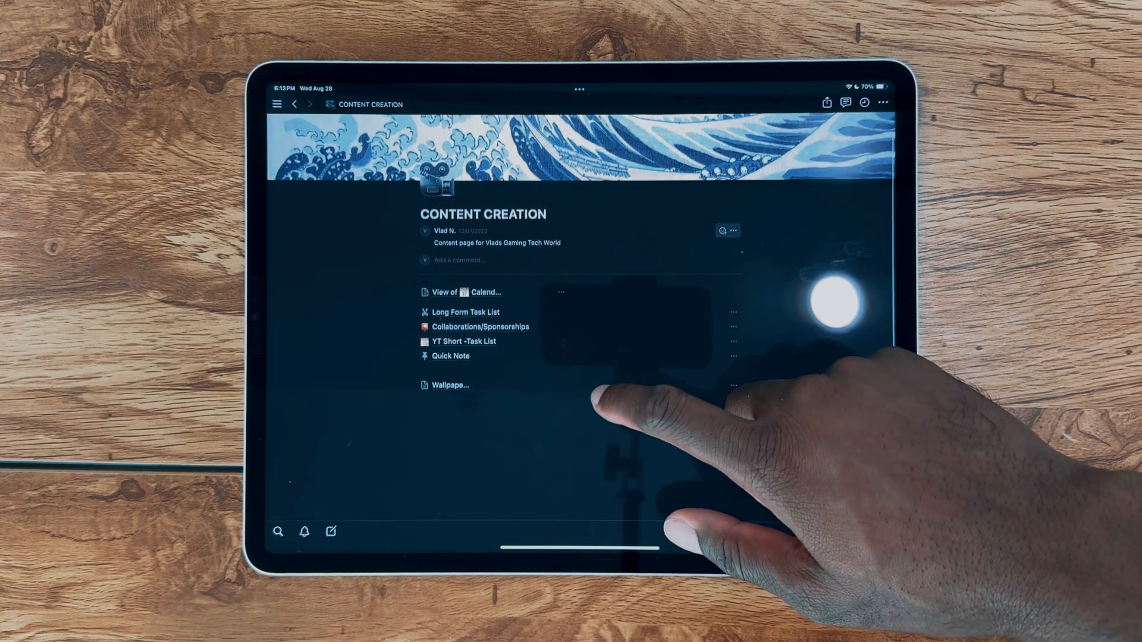
pyautogui.click(465, 311)
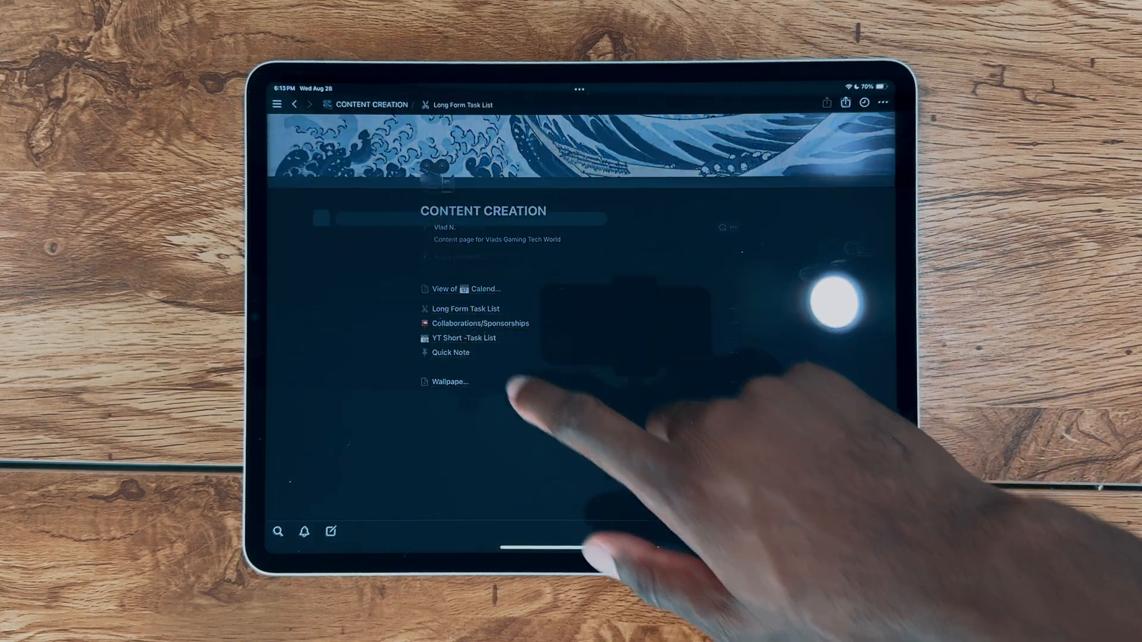
pyautogui.click(465, 308)
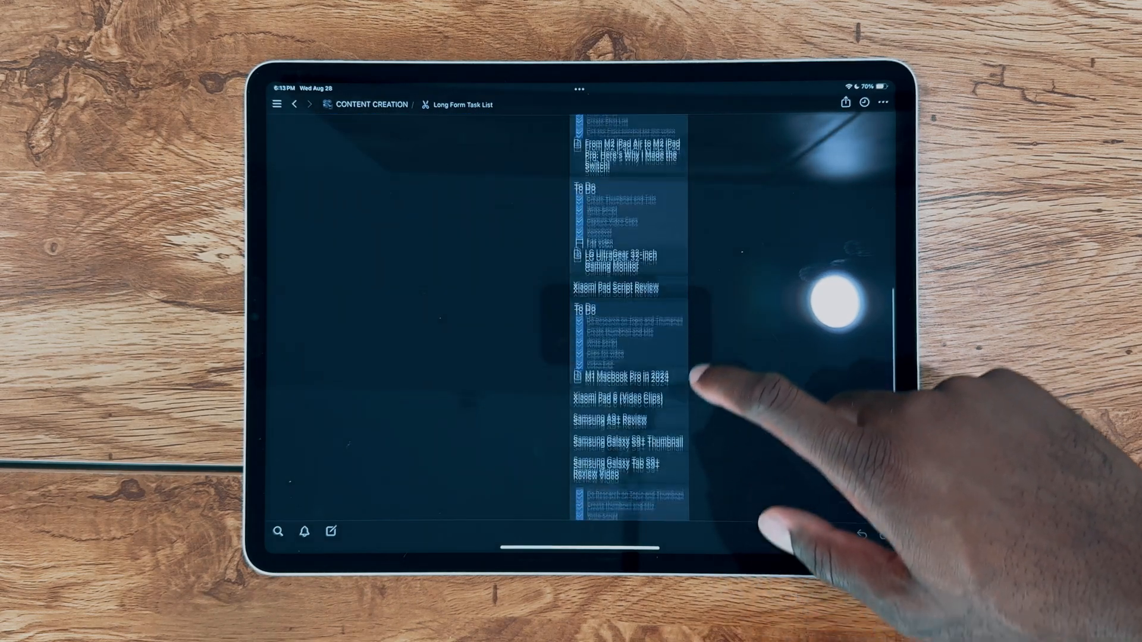
pyautogui.scroll(-3)
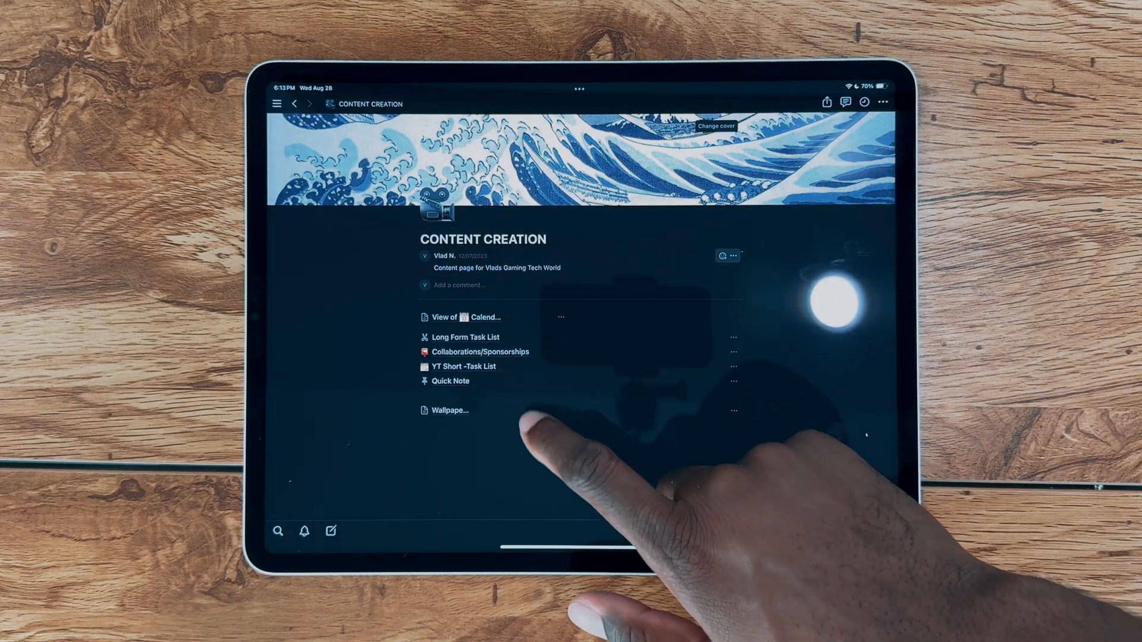
pyautogui.click(464, 366)
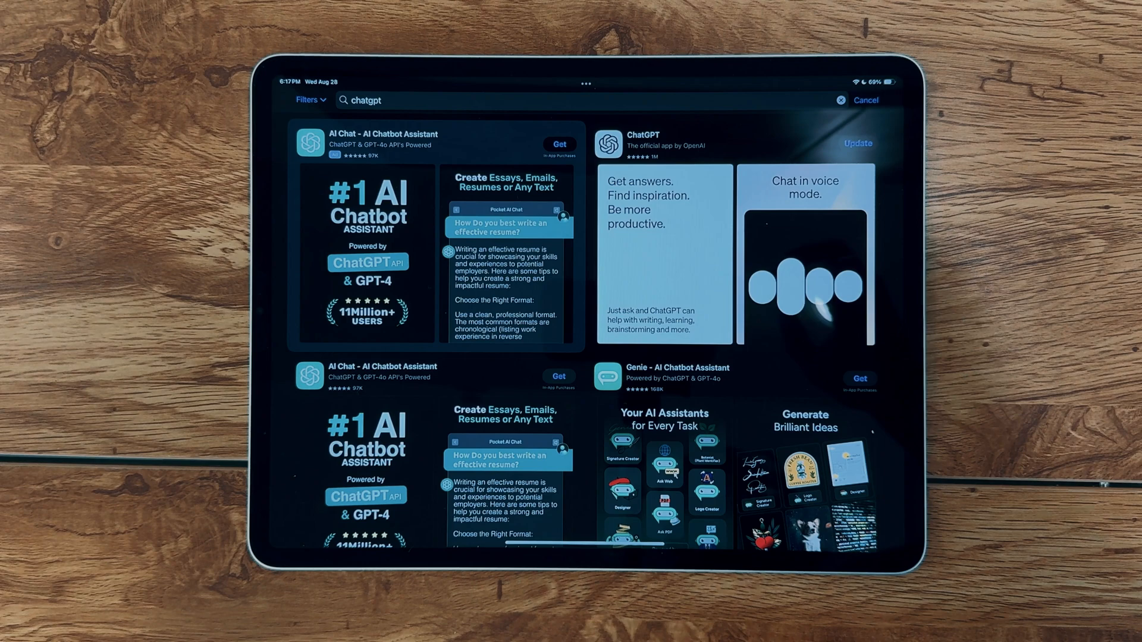
# Step: Browse the ChatGPT App Store listing, then launch ChatGPT from the dock
pyautogui.click(642, 140)
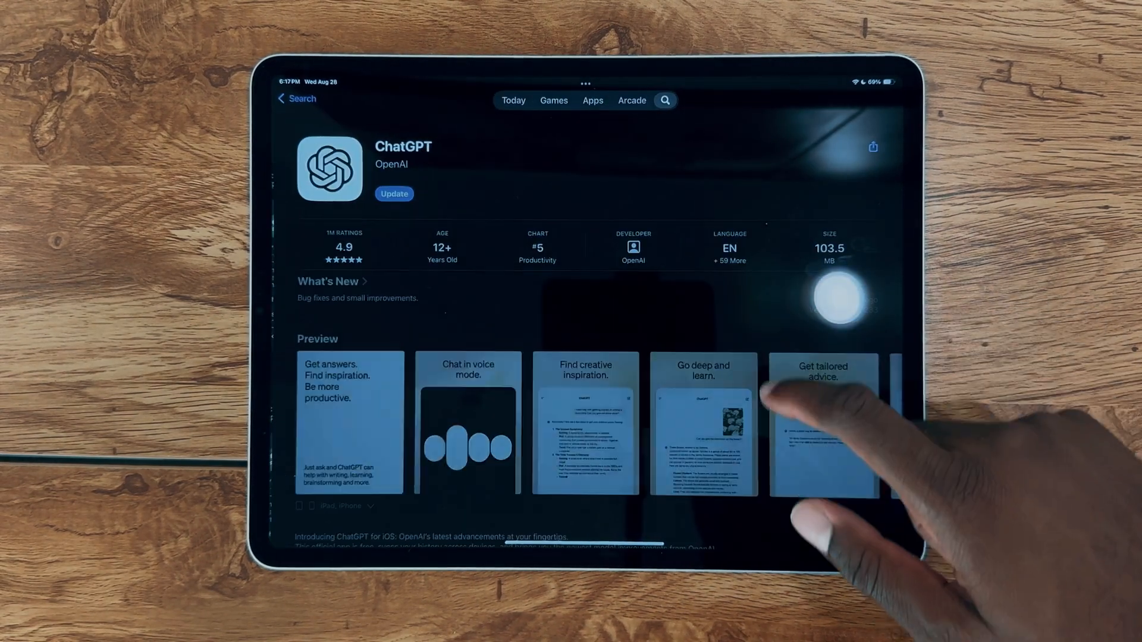
pyautogui.scroll(-3)
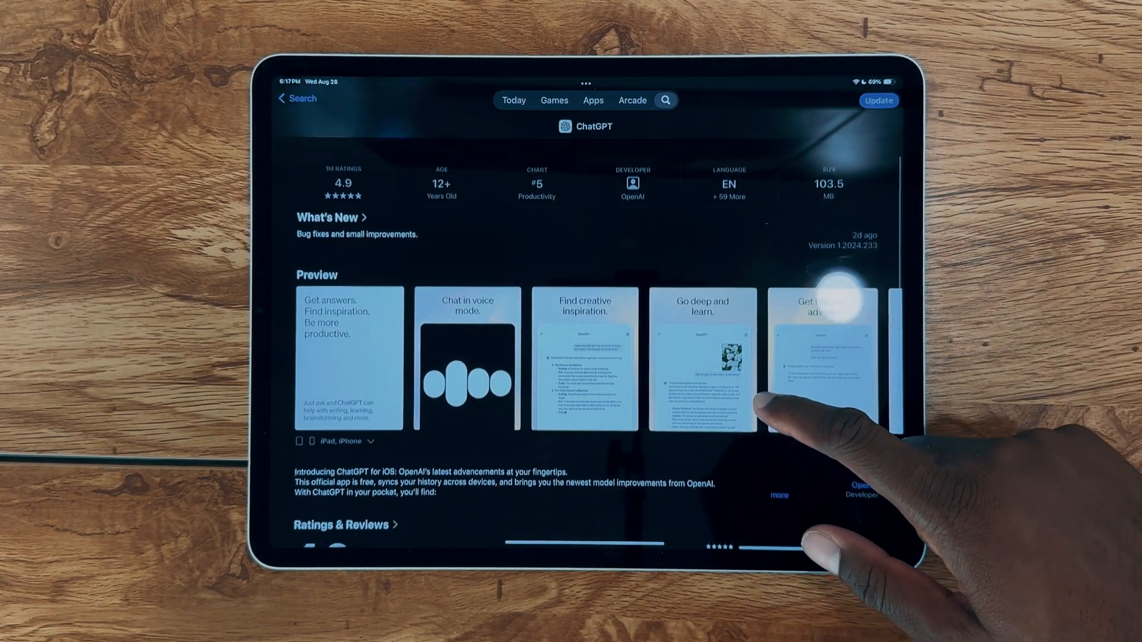
pyautogui.scroll(-3)
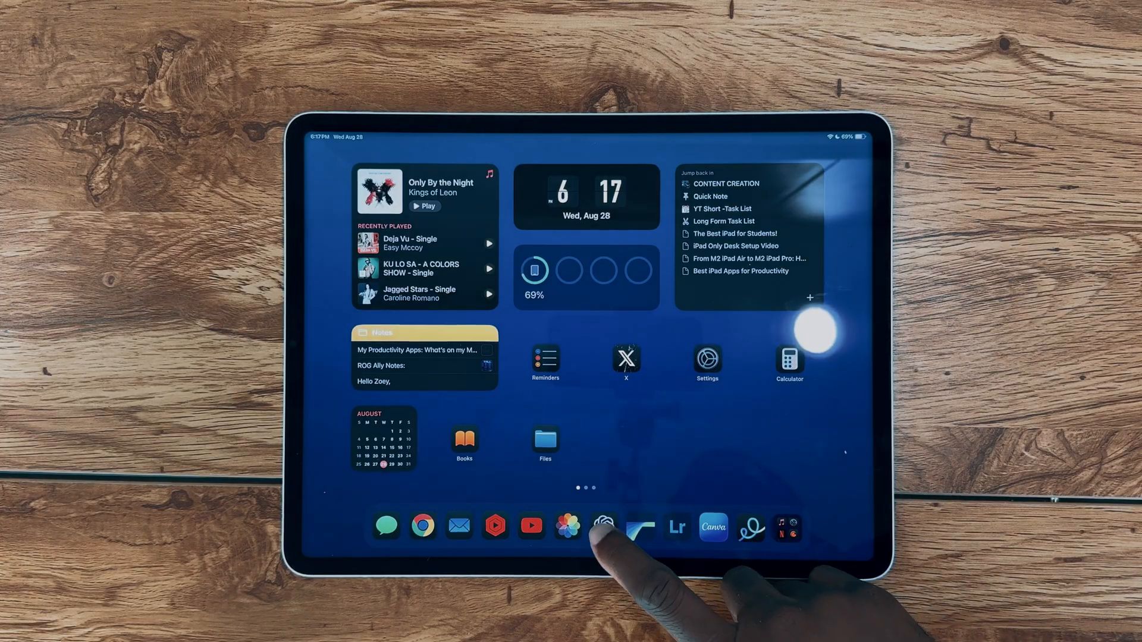
pyautogui.click(603, 526)
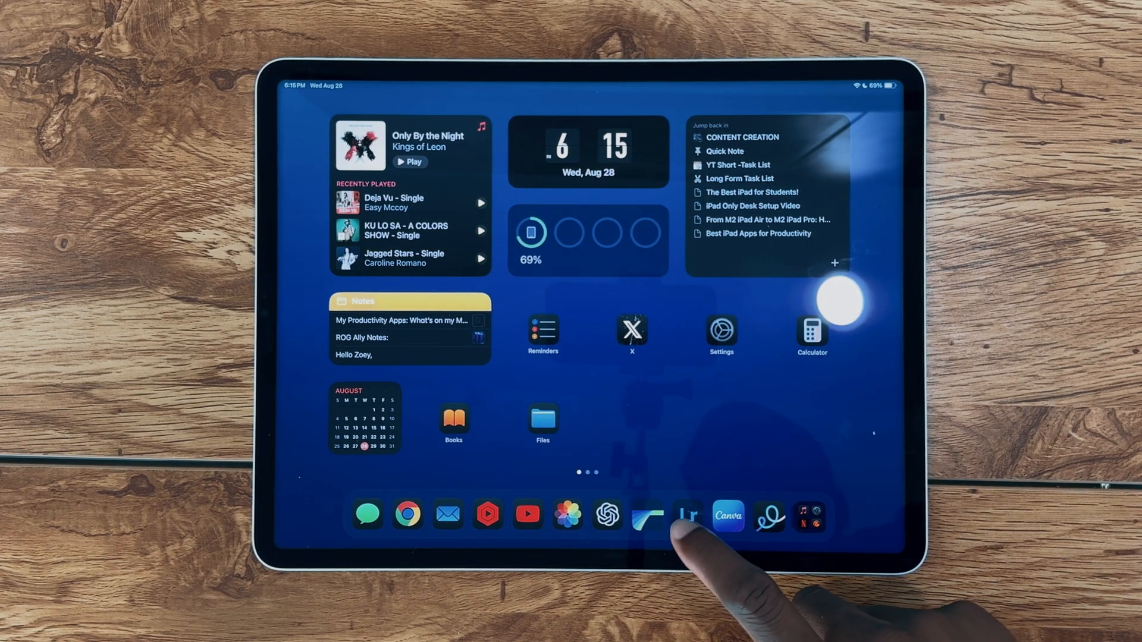
# Step: Launch Canva and open a recent YouTube thumbnail design
pyautogui.click(727, 515)
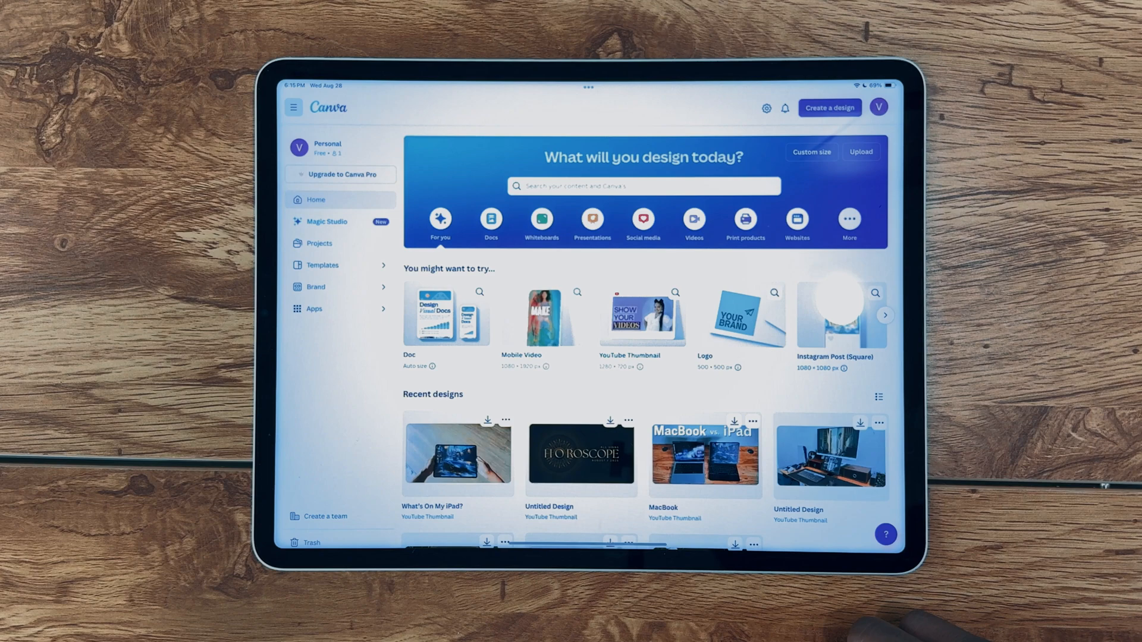
pyautogui.scroll(-3)
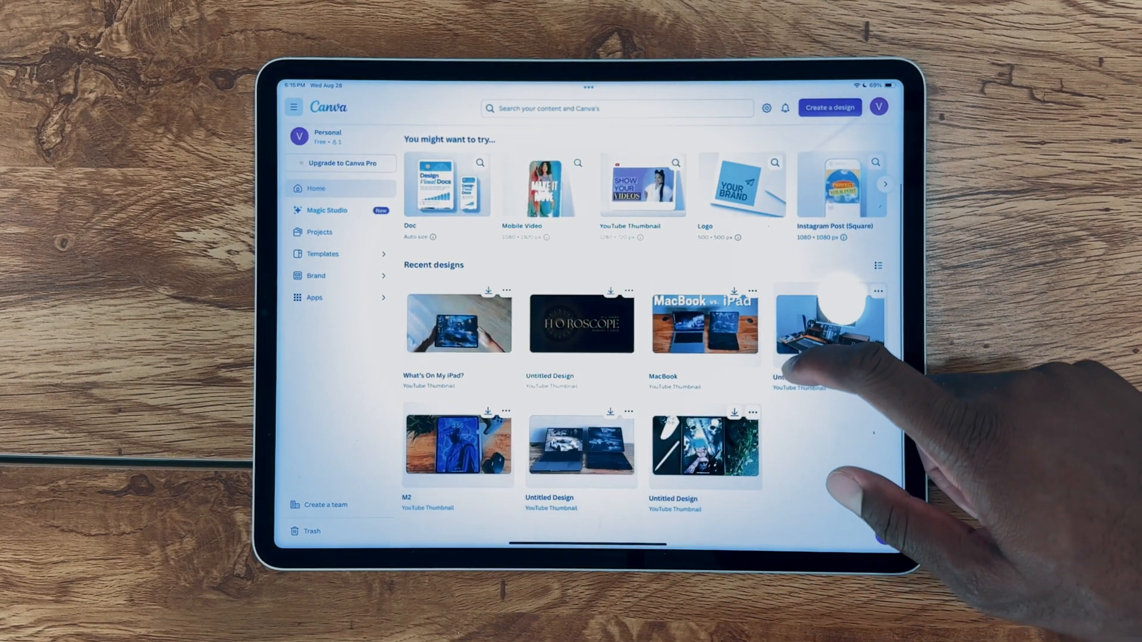
pyautogui.click(829, 324)
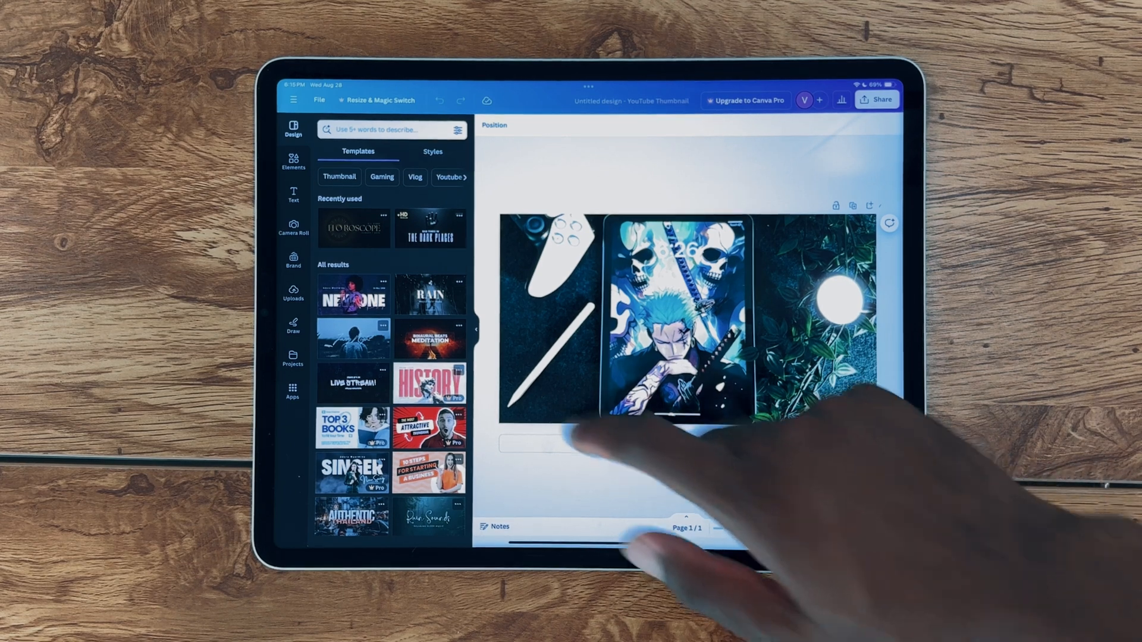
# Step: Browse the design's Elements and Uploads, then start searching Elements
pyautogui.click(293, 160)
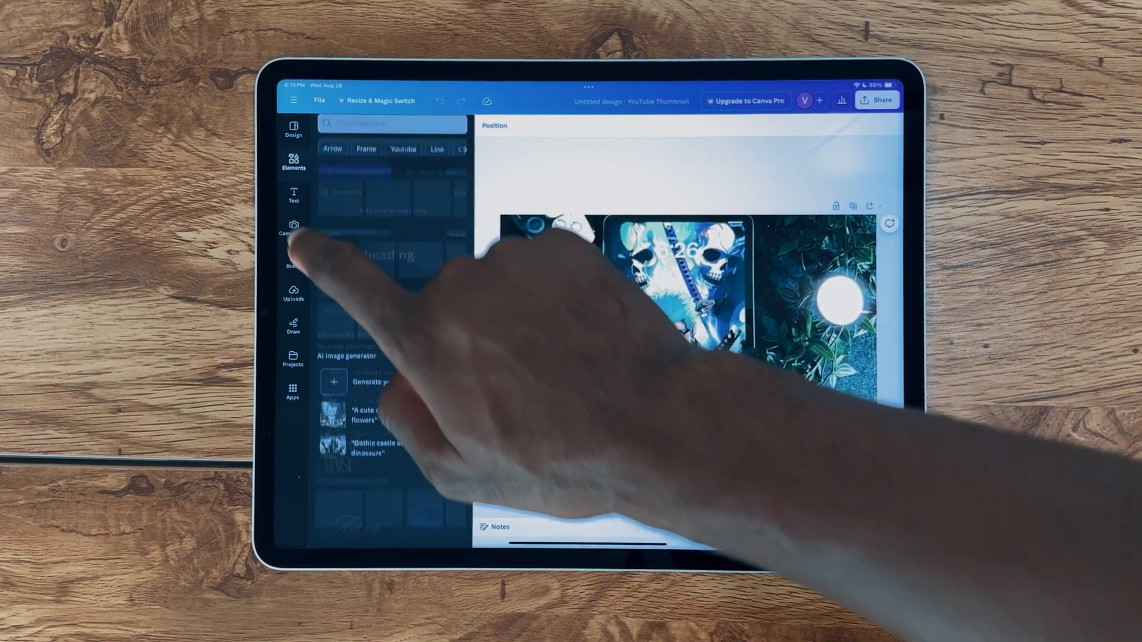
pyautogui.click(293, 293)
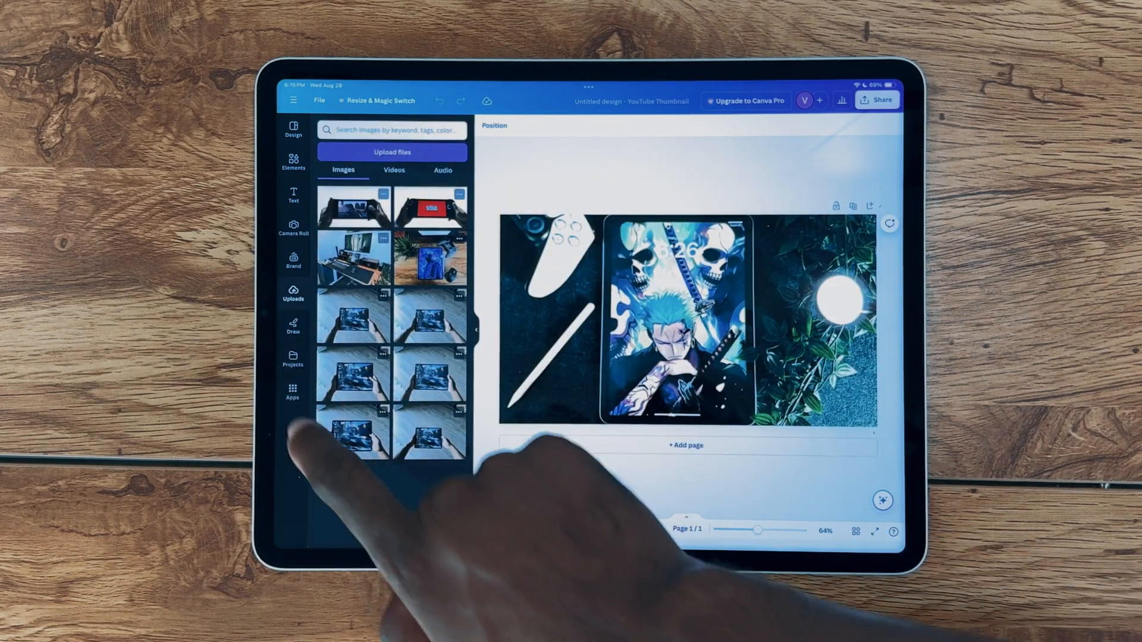
pyautogui.scroll(-3)
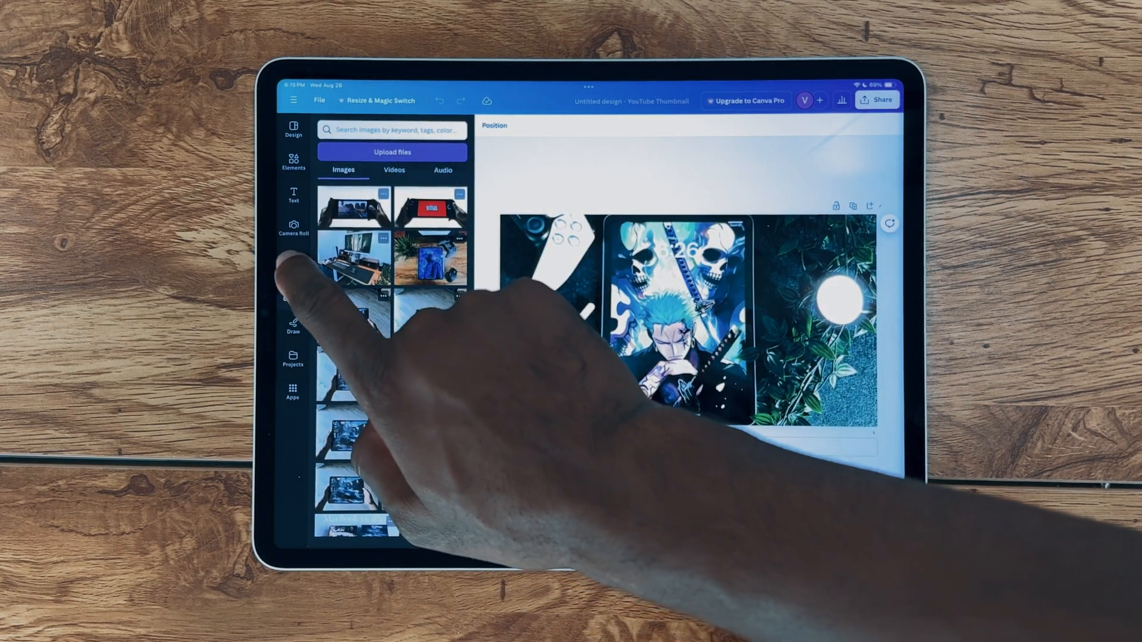
pyautogui.click(292, 160)
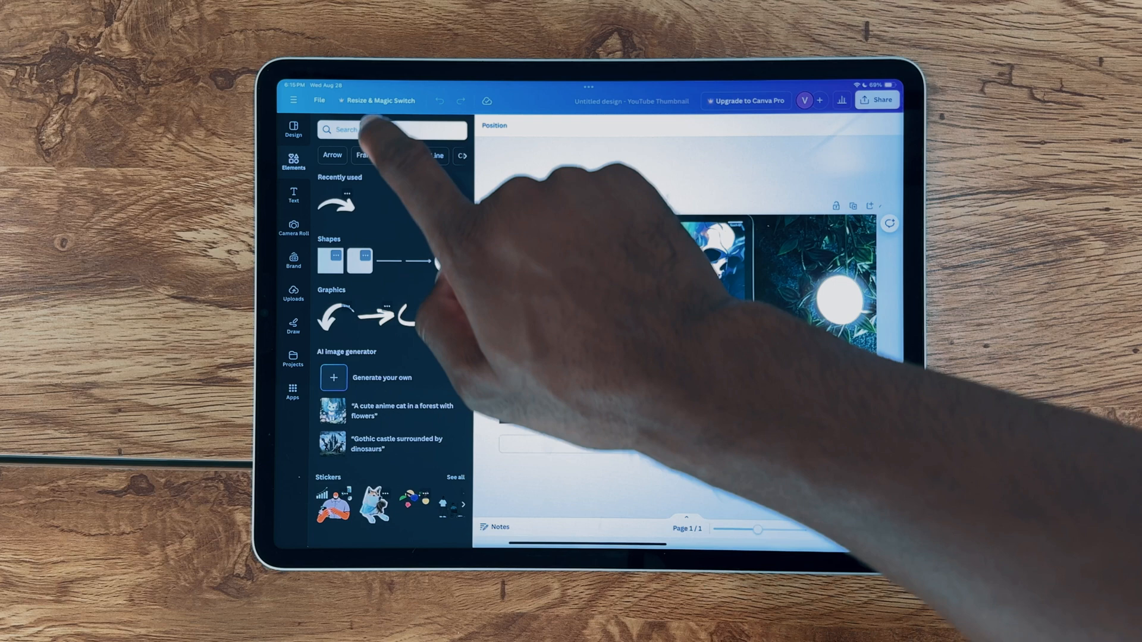
pyautogui.click(319, 100)
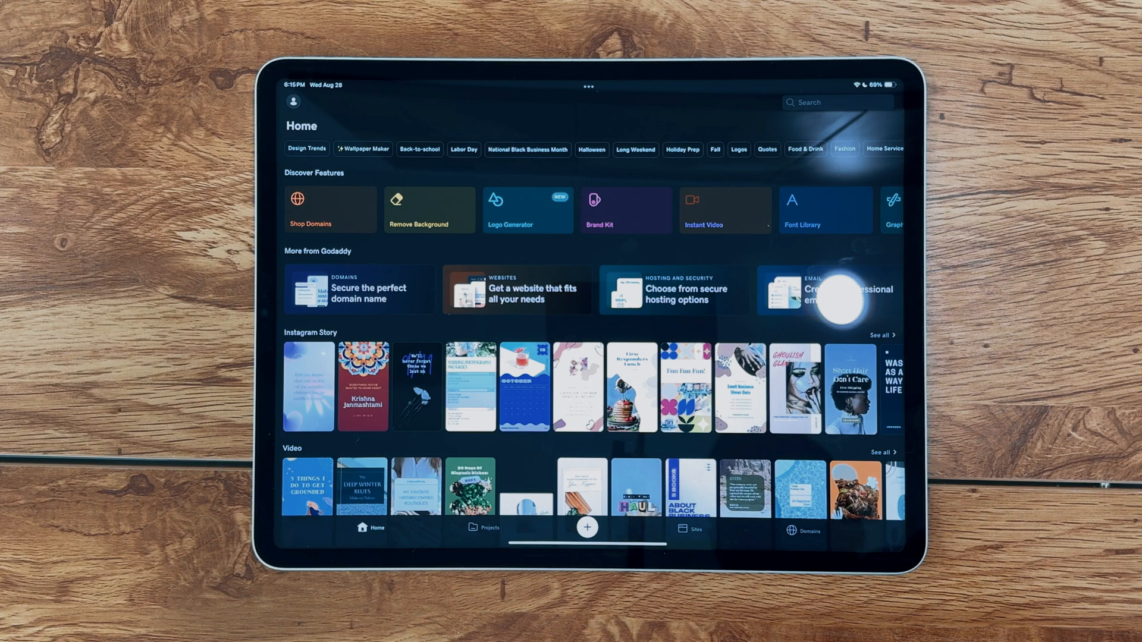
# Step: Launch GoDaddy Studio on its Home feed of design features and templates
pyautogui.click(483, 528)
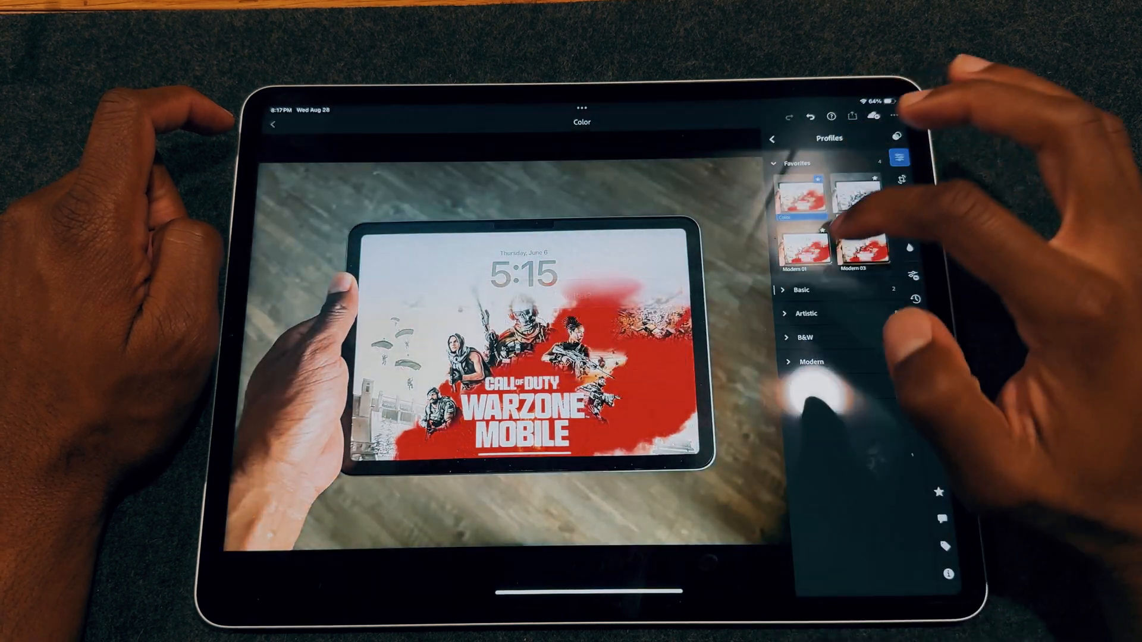
# Step: Answer the Remove from favorites prompt for the Modern 01 profile
pyautogui.click(802, 248)
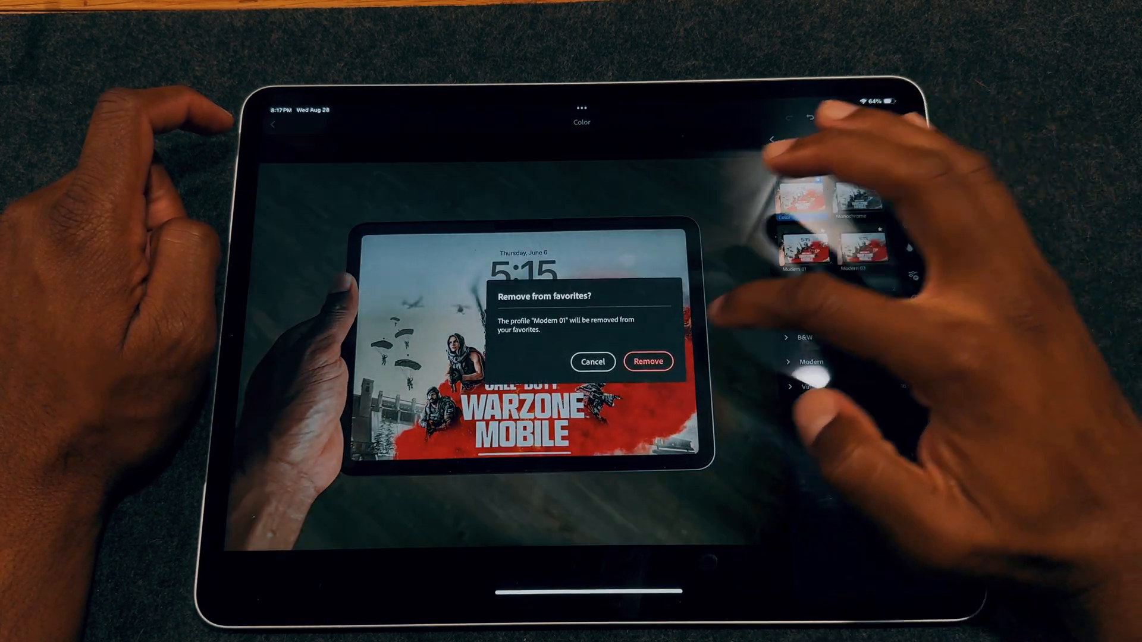
pyautogui.click(592, 362)
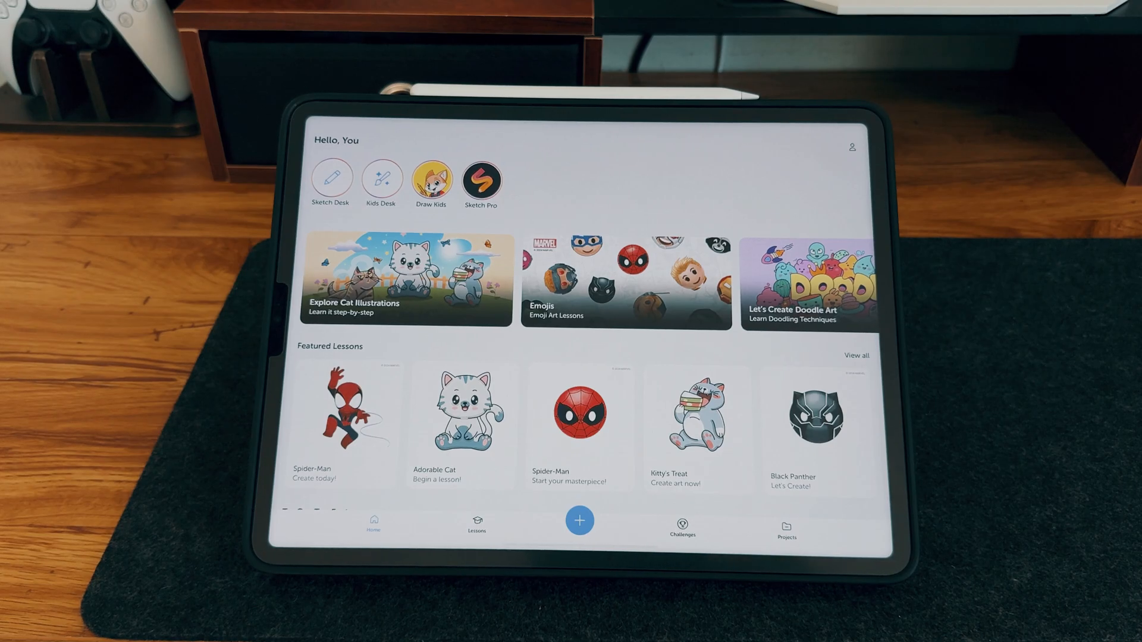
# Step: Scroll the Lessons tab's Drawing Lessons catalogue of featured and recent courses
pyautogui.click(477, 524)
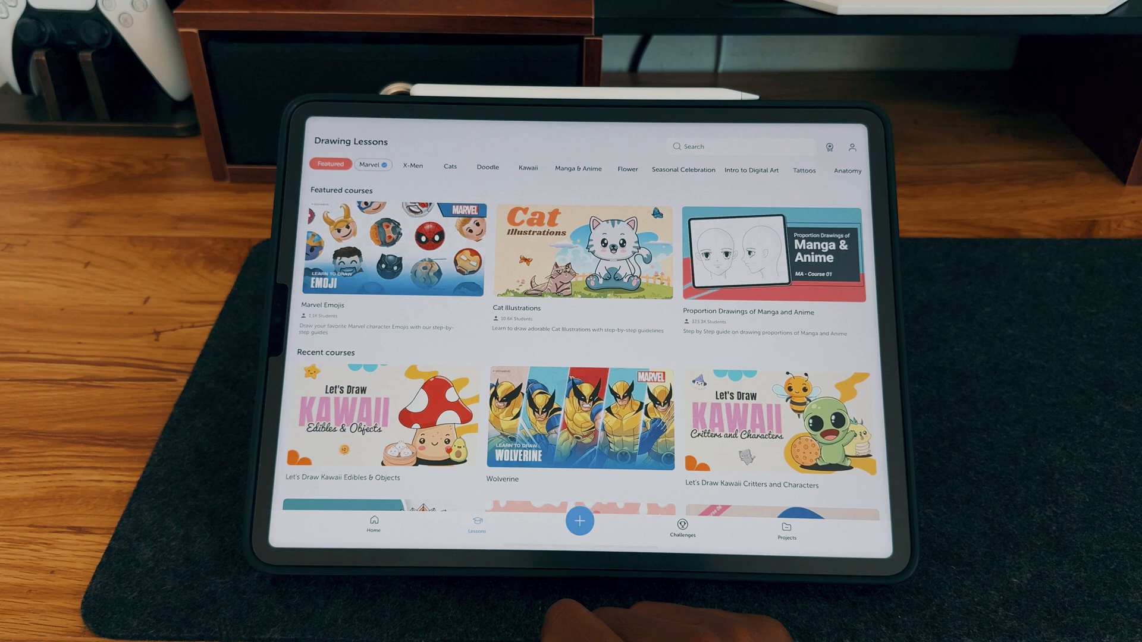
pyautogui.scroll(-3)
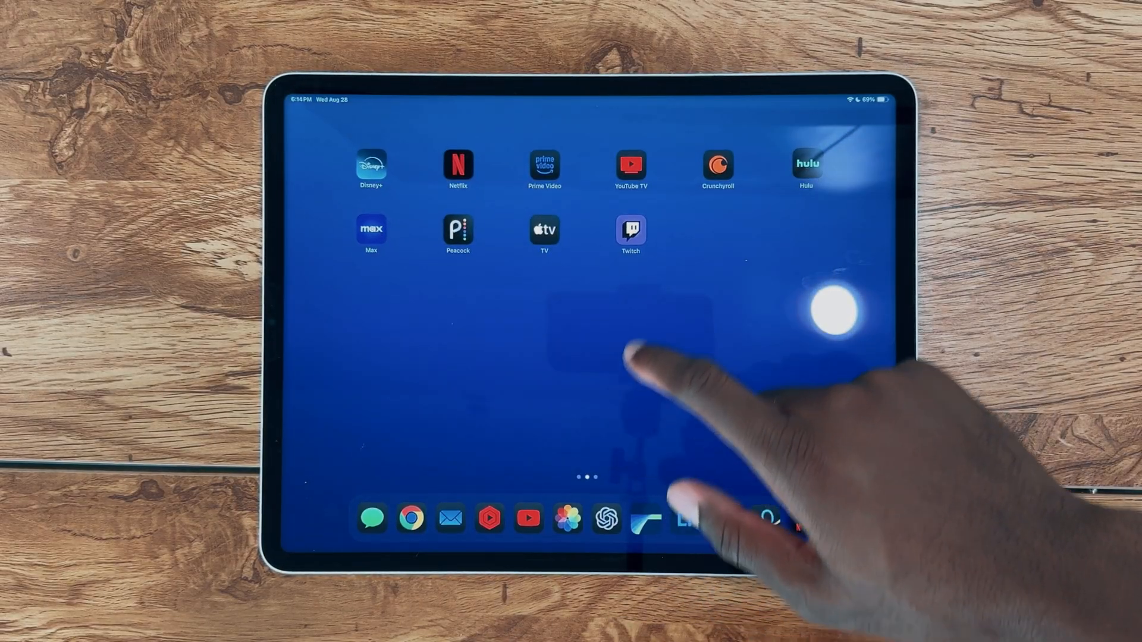
# Step: Launch Crunchyroll and choose the first viewing profile
pyautogui.click(717, 166)
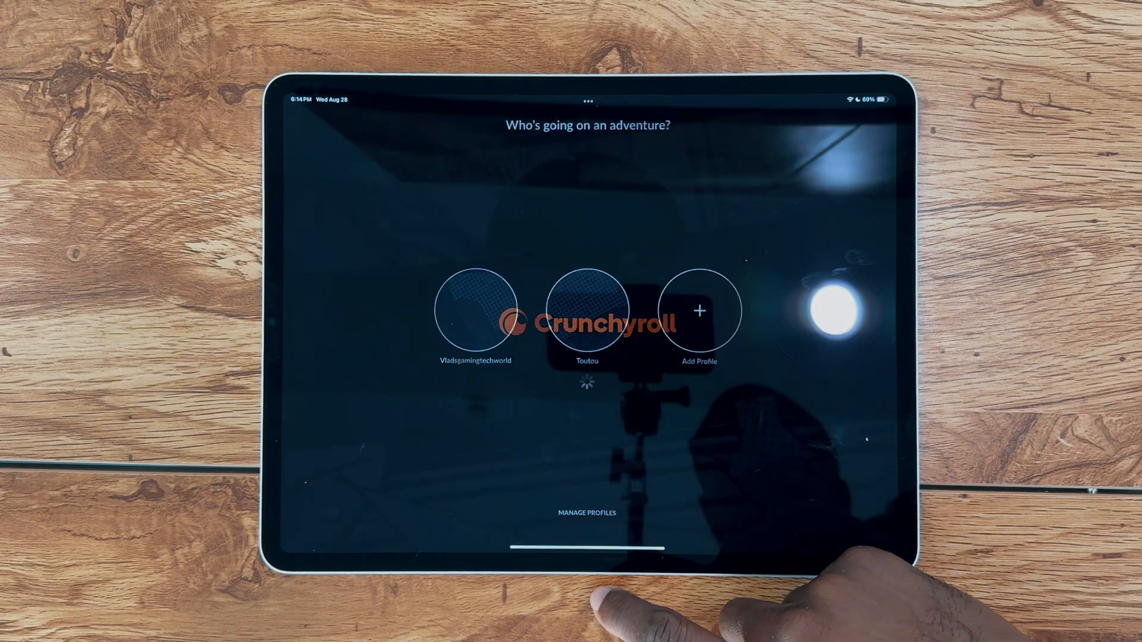
pyautogui.click(474, 309)
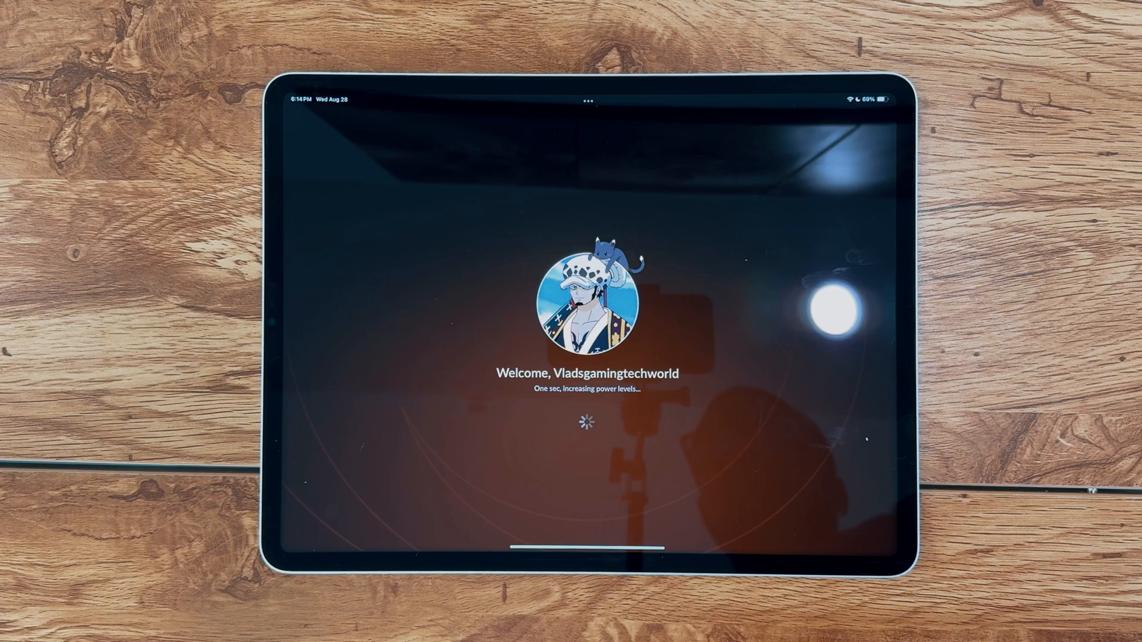